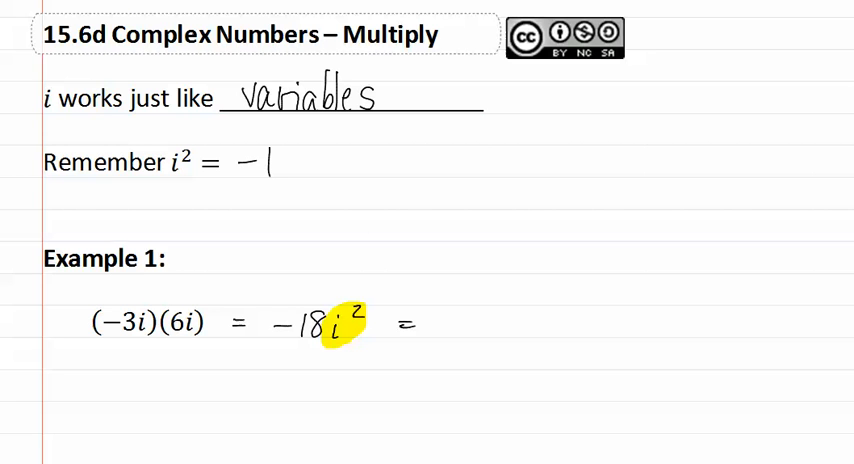
type("(-1)")
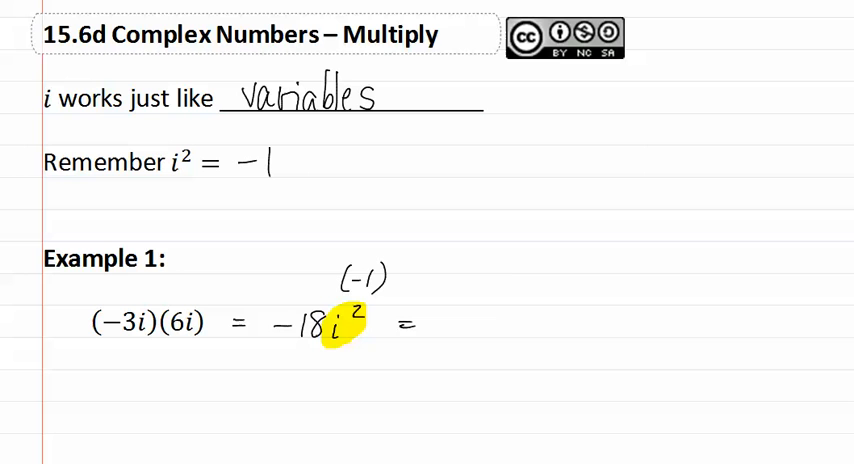
type("-18(-1) = 18")
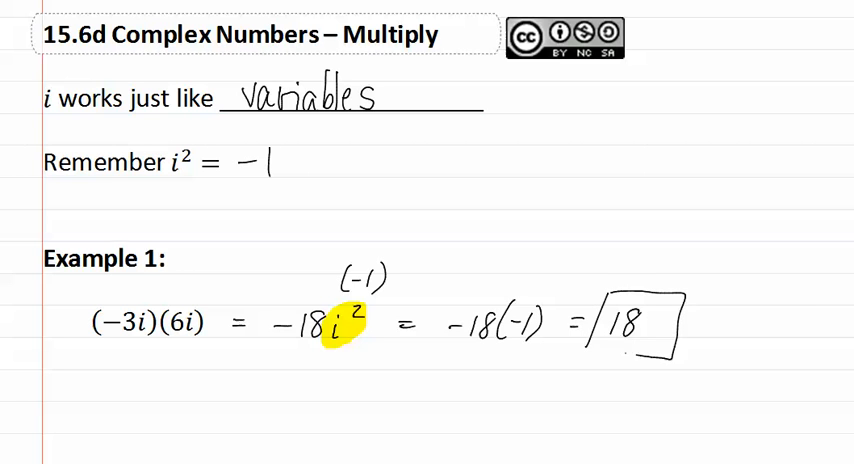